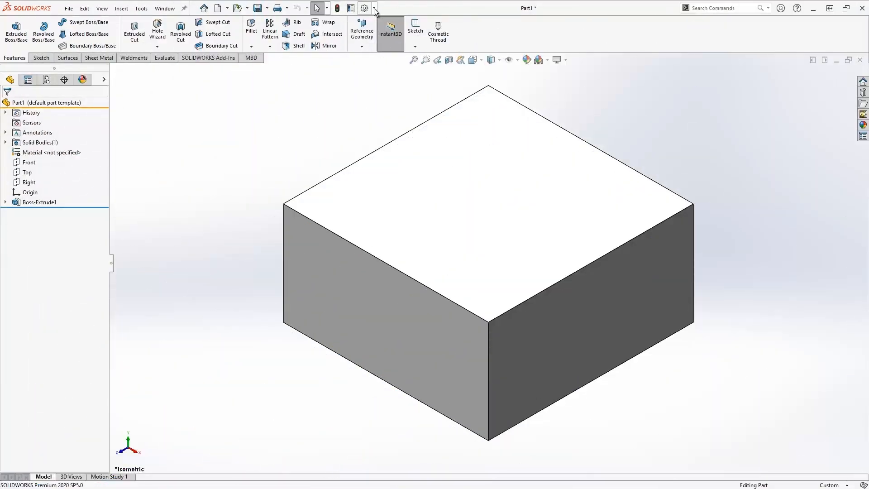
# Go to the Shortcut Bars page of the Customize dialog for the part shortcut bar.
pyautogui.click(363, 8)
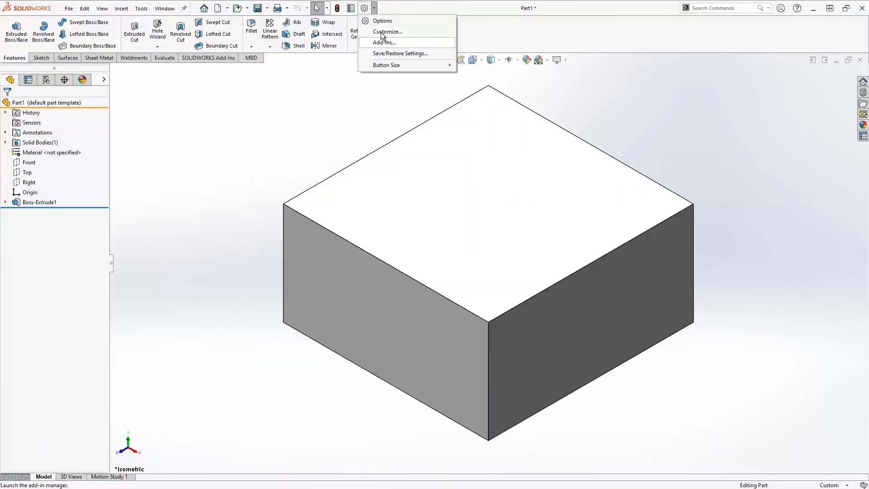
pyautogui.click(386, 32)
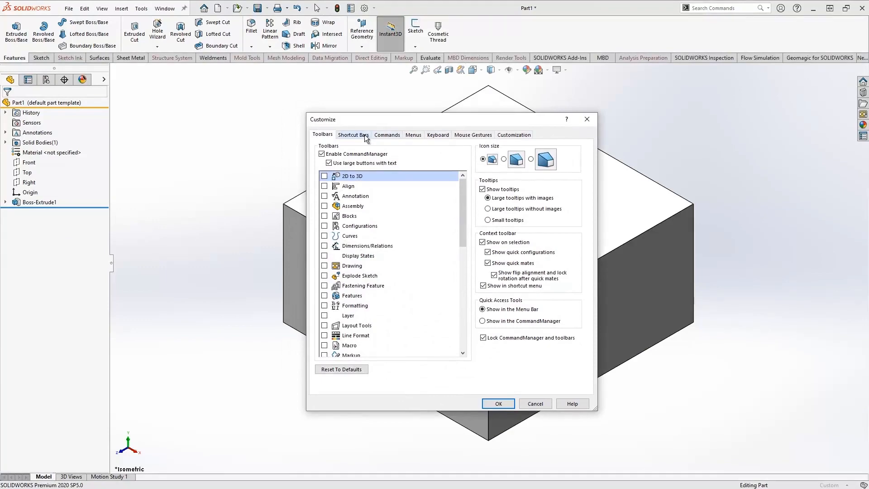
pyautogui.click(353, 135)
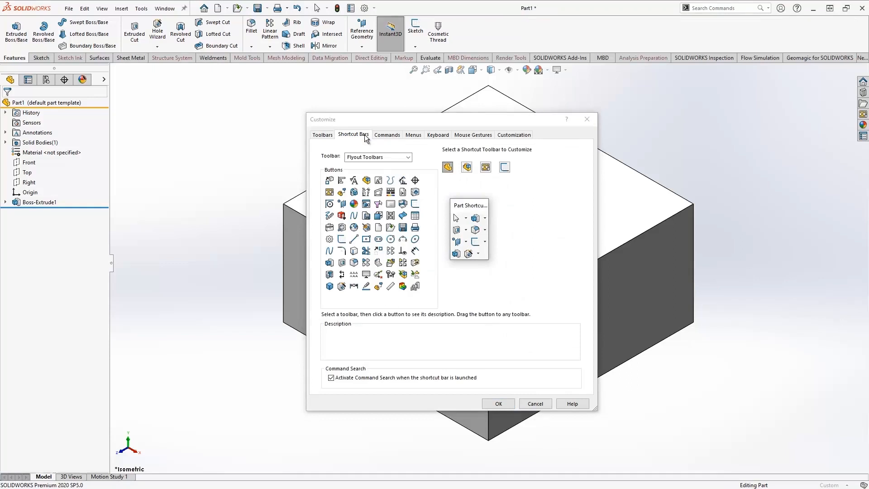
pyautogui.moveTo(475, 206)
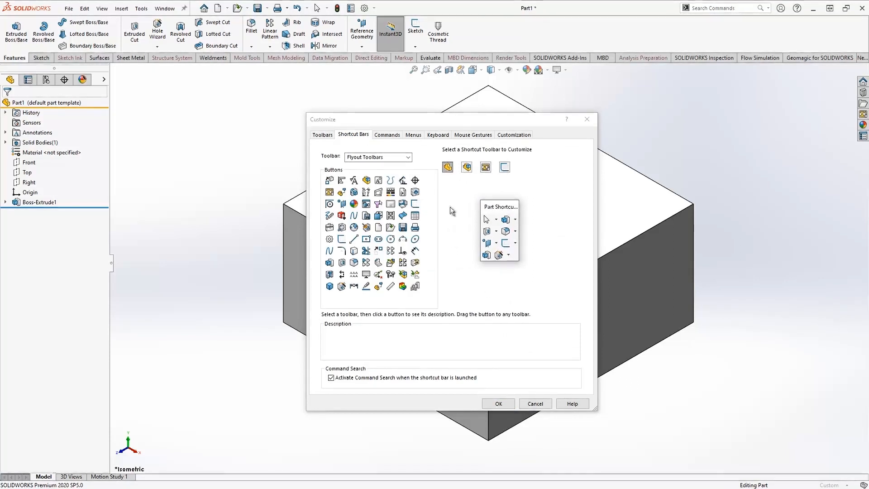
pyautogui.click(485, 166)
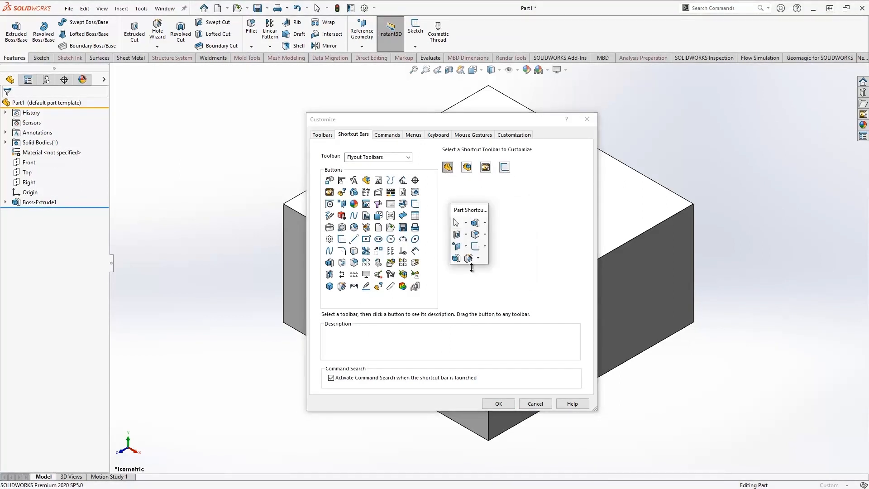
pyautogui.moveTo(480, 272)
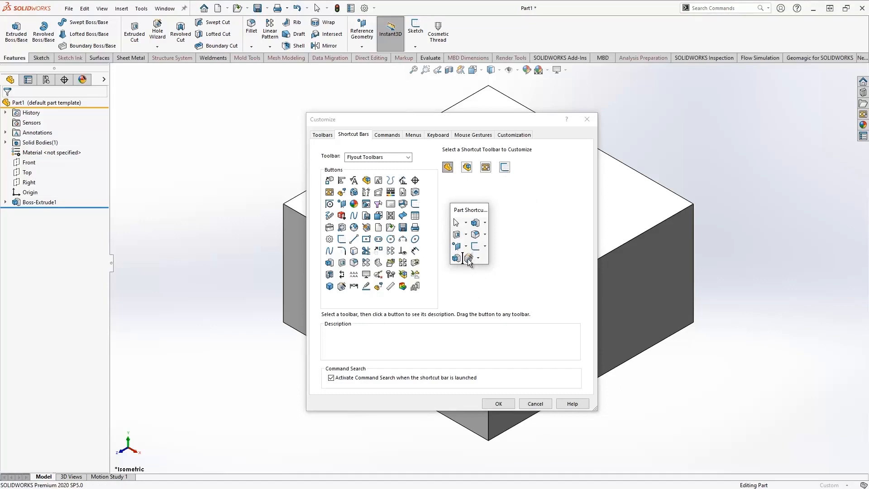
# Remove a default flyout from the part shortcut bar and list the Features command set.
pyautogui.click(377, 157)
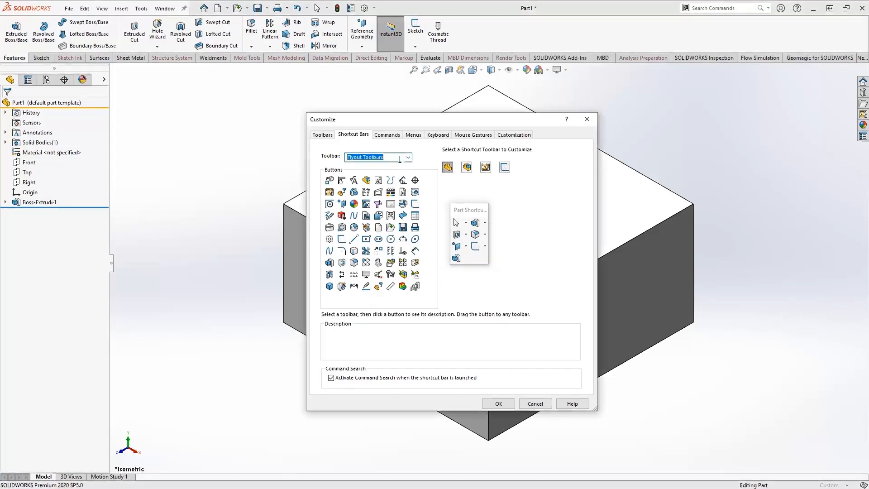
pyautogui.click(408, 156)
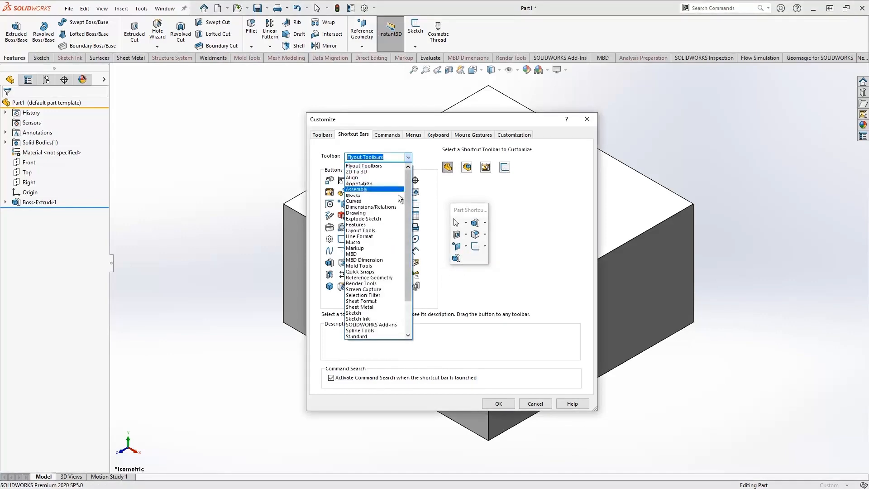
pyautogui.click(355, 224)
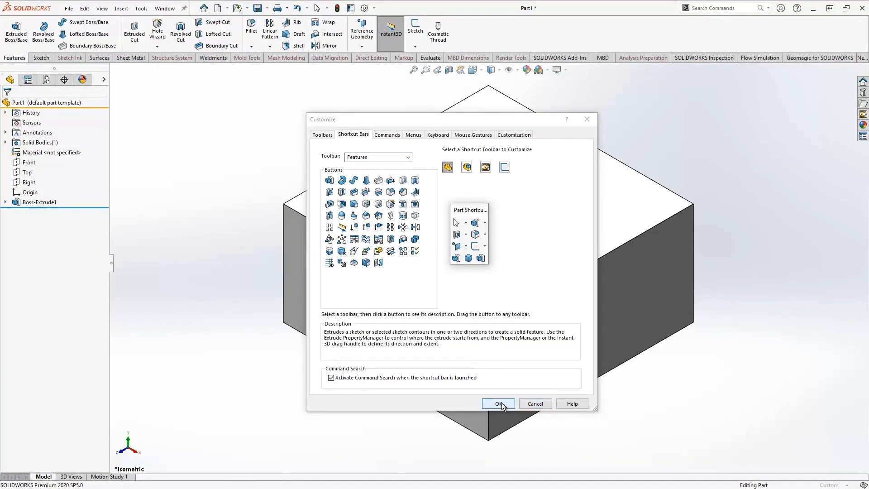
# Confirm the shortcut bar changes and start a circle on the block's top face.
pyautogui.click(496, 404)
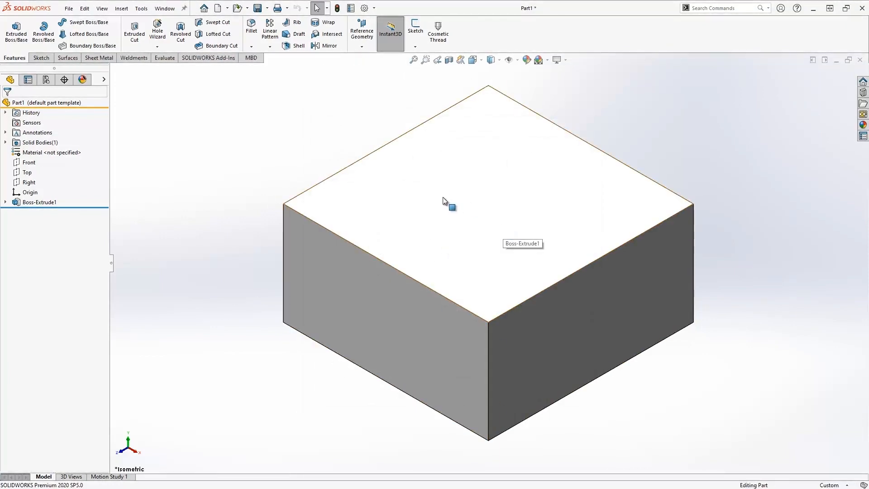
pyautogui.click(452, 208)
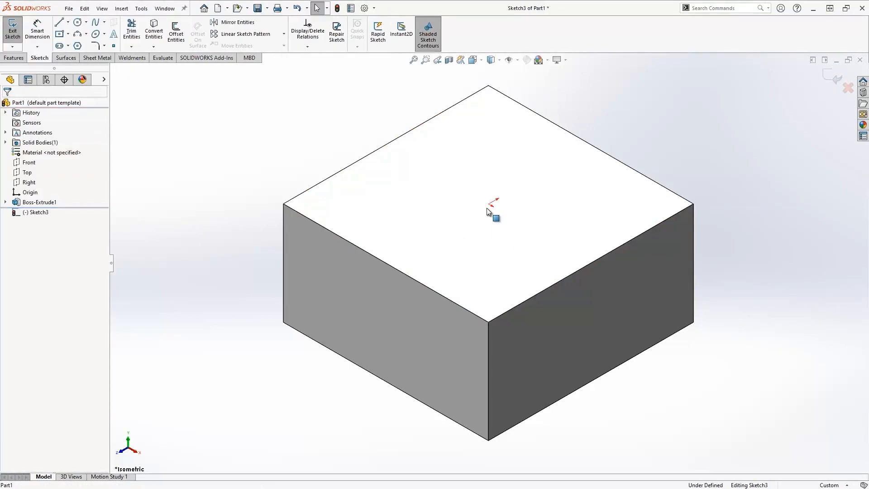
pyautogui.rightClick(492, 213)
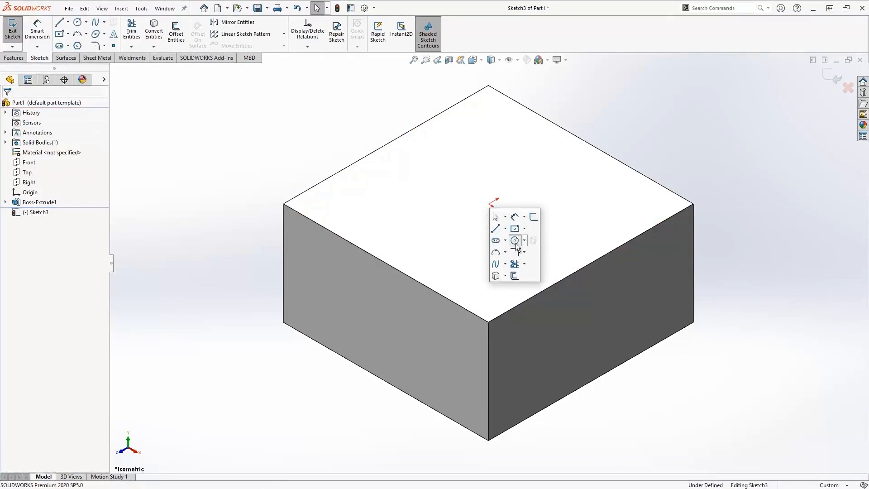
pyautogui.click(515, 240)
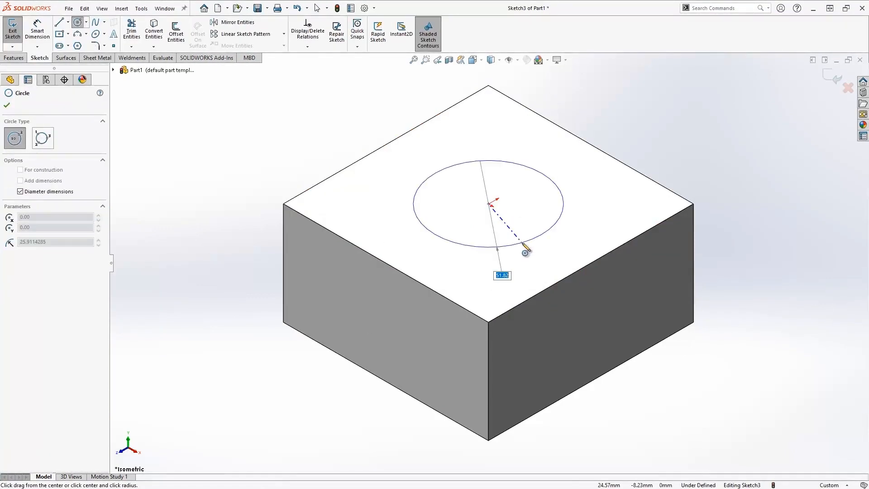
# Make the circle 50 mm in diameter and cut it into the block as a round hole.
pyautogui.write('50.00mm')
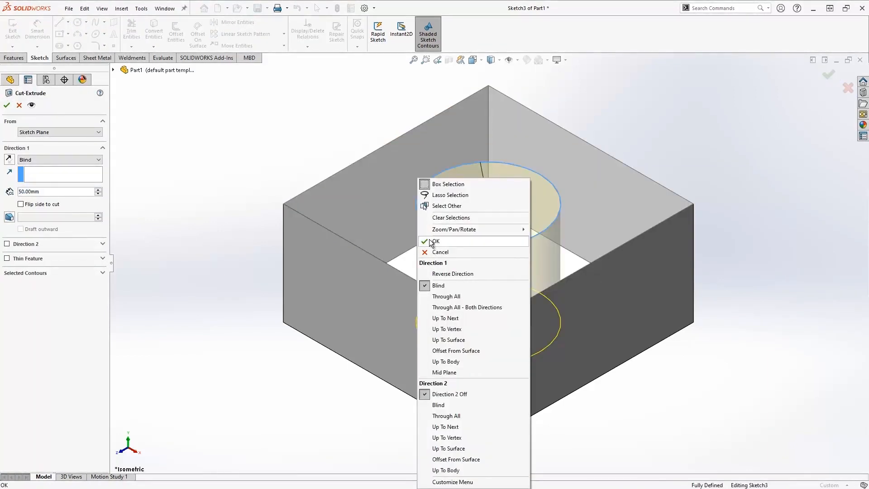
pyautogui.click(435, 242)
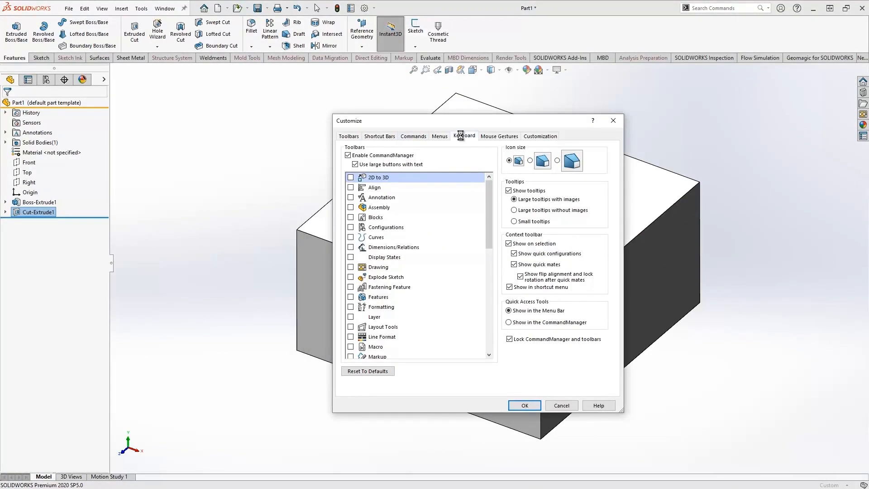
# Review the Keyboard page showing only commands with shortcuts, then reopen Customize.
pyautogui.click(464, 135)
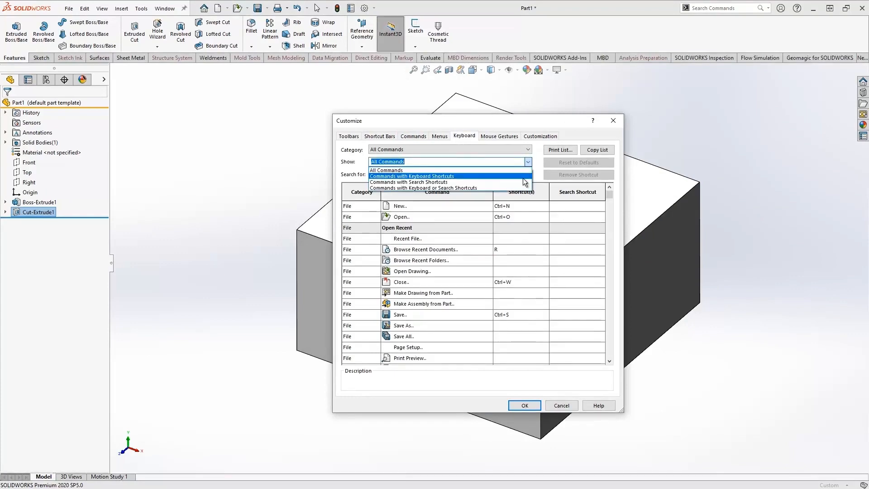
pyautogui.click(411, 176)
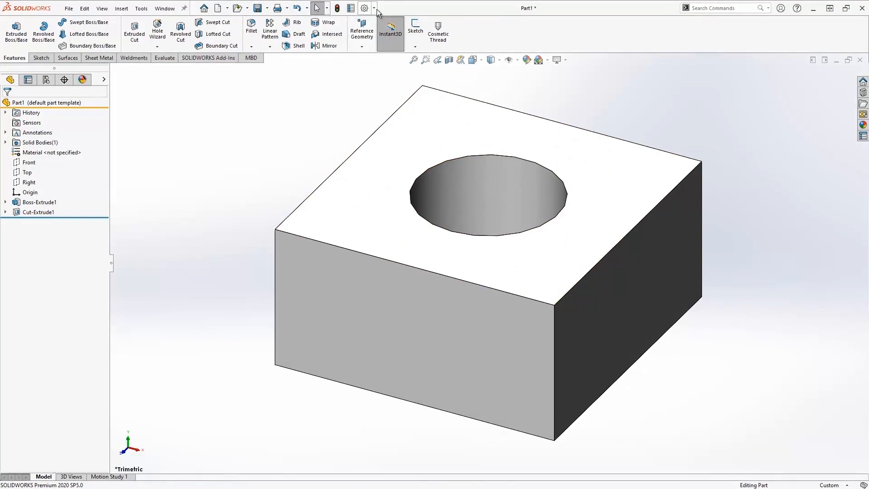
pyautogui.click(364, 9)
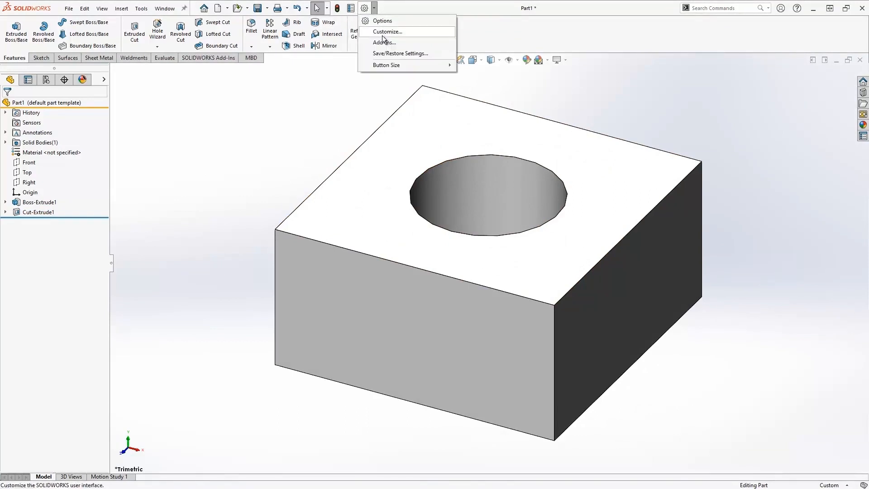
pyautogui.click(384, 31)
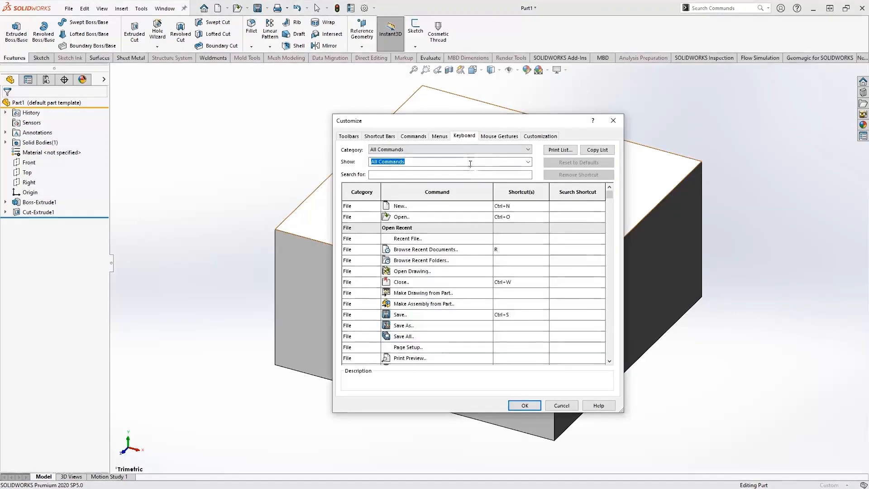
# Search for trim and assign T to Sketch Tools Trim, accepting the reassignment warning.
pyautogui.write('tre')
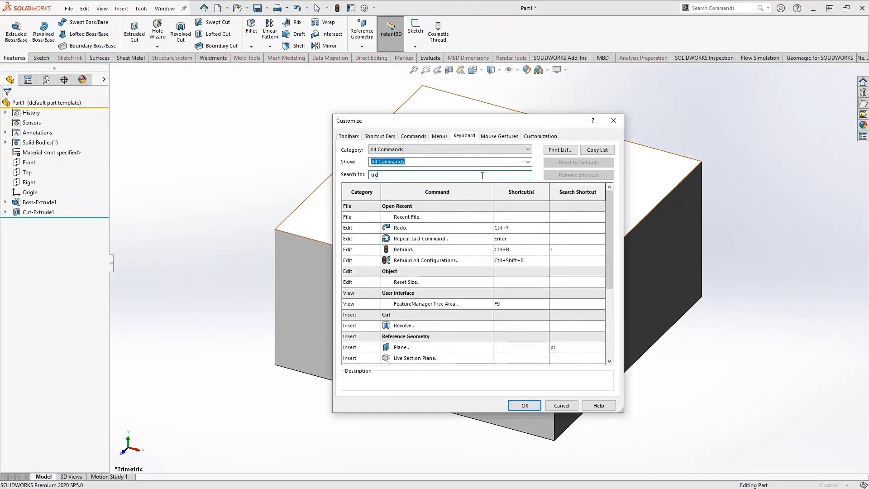
pyautogui.write('rim')
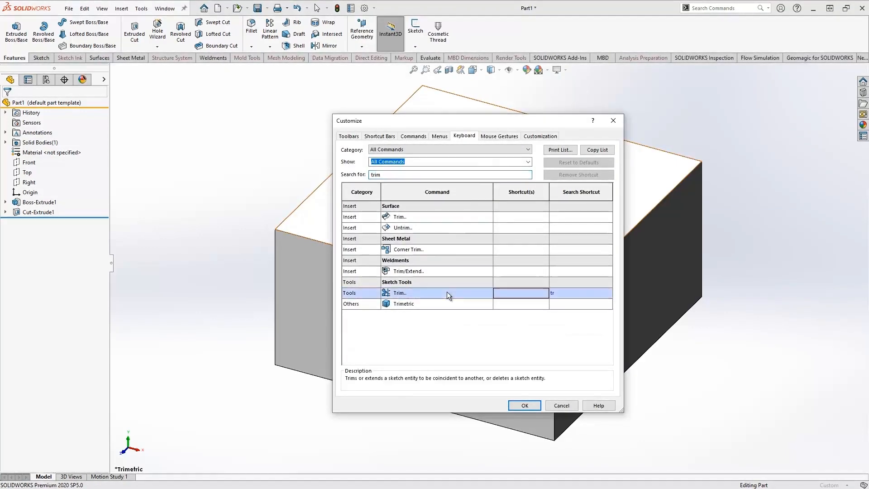
pyautogui.write('T')
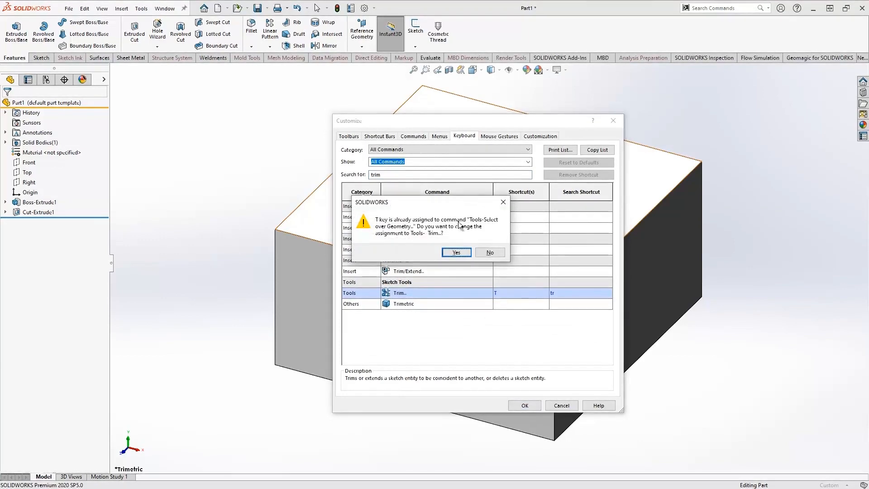
pyautogui.click(455, 253)
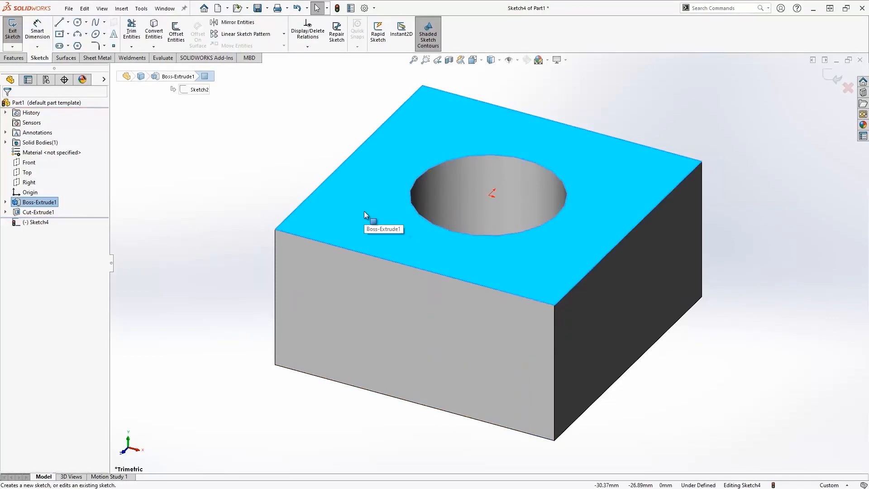
# Trim in a sketch on the top face using the T shortcut, then return to Customize.
pyautogui.click(59, 22)
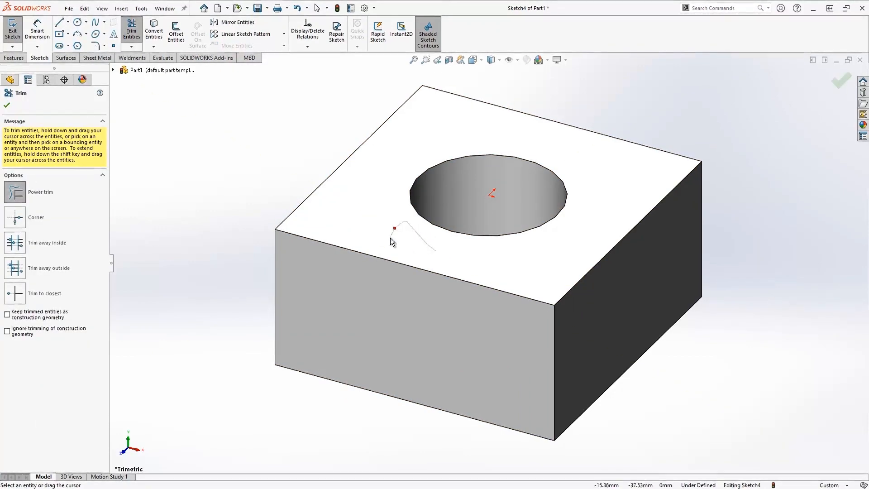
pyautogui.rightClick(394, 227)
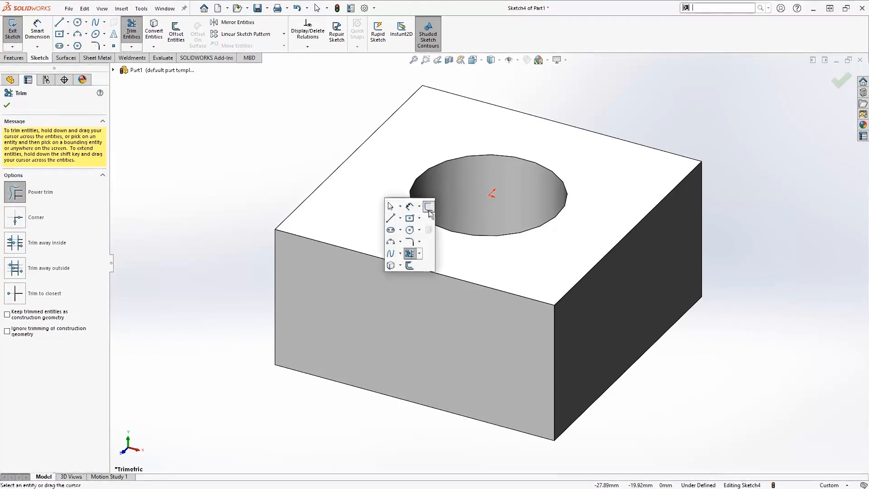
pyautogui.click(11, 31)
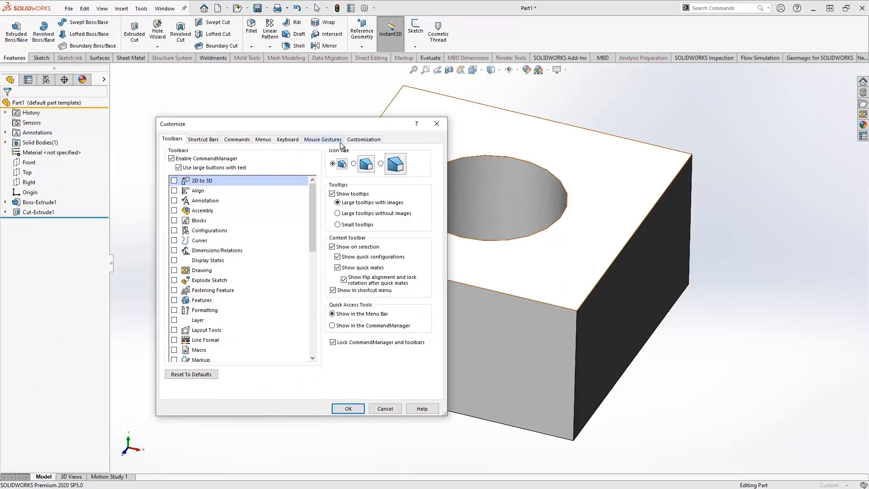
# Set the mouse gestures to 8 directions on the Mouse Gestures page.
pyautogui.click(322, 139)
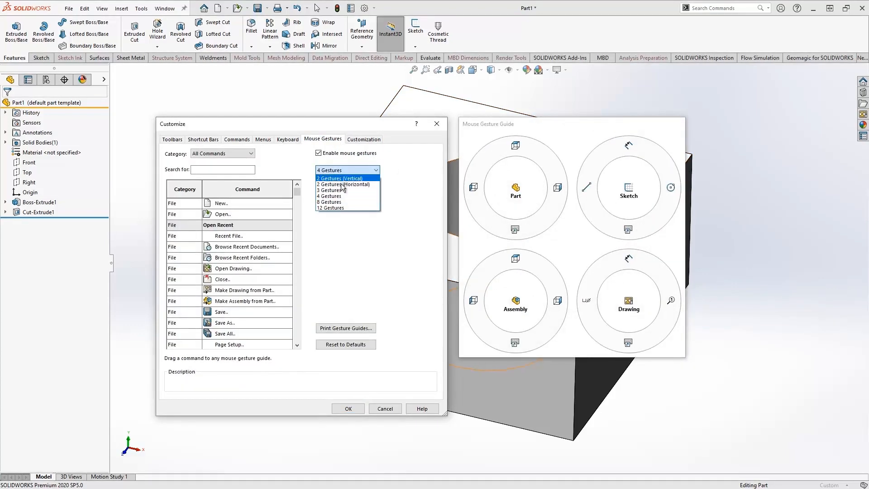
pyautogui.click(330, 208)
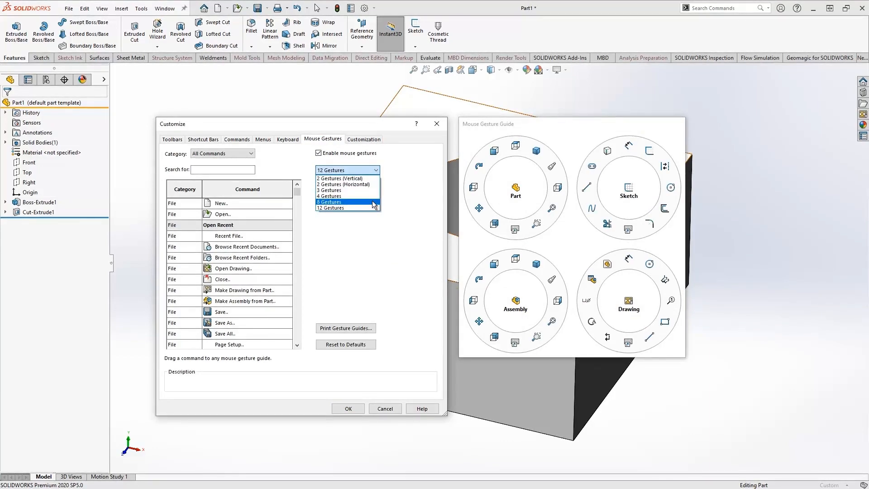
pyautogui.click(328, 201)
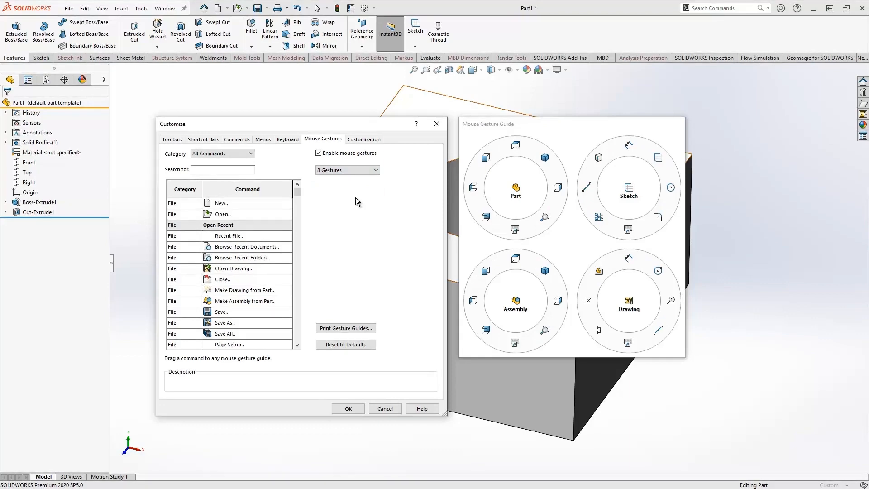
# Assign the Shortcut Bar command to a gesture slot and apply the settings.
pyautogui.write('trim')
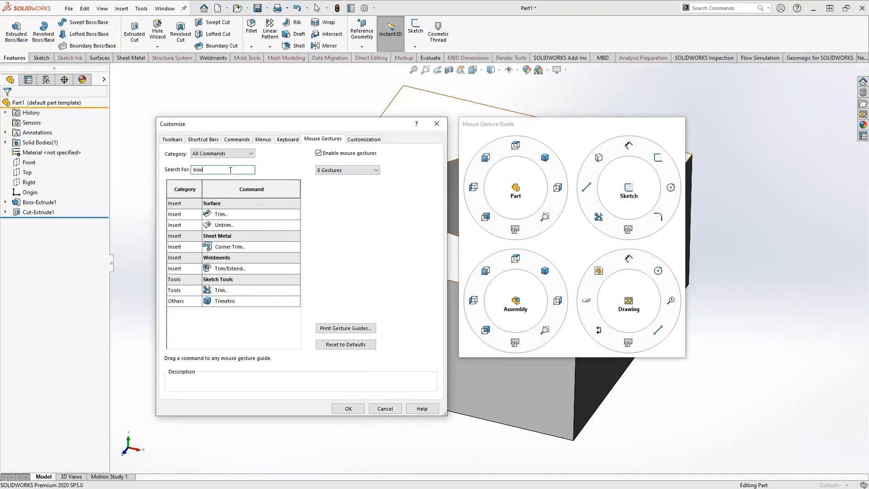
pyautogui.moveTo(609, 224)
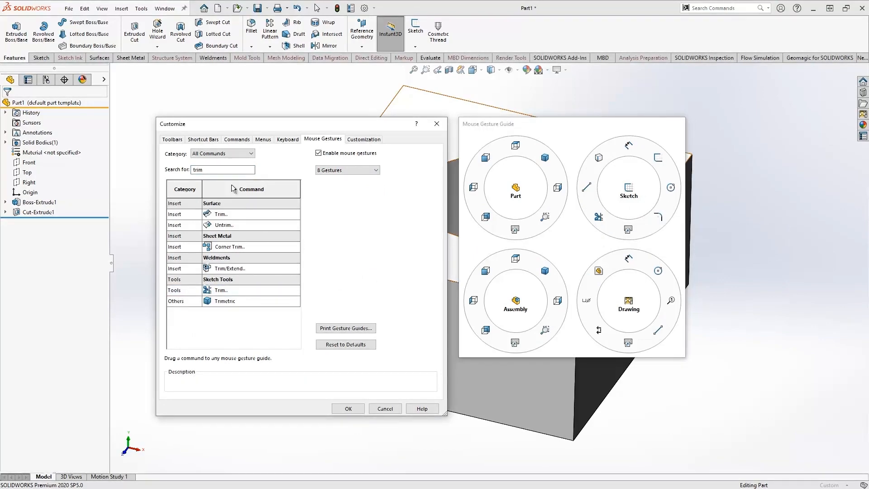
pyautogui.write('SHort')
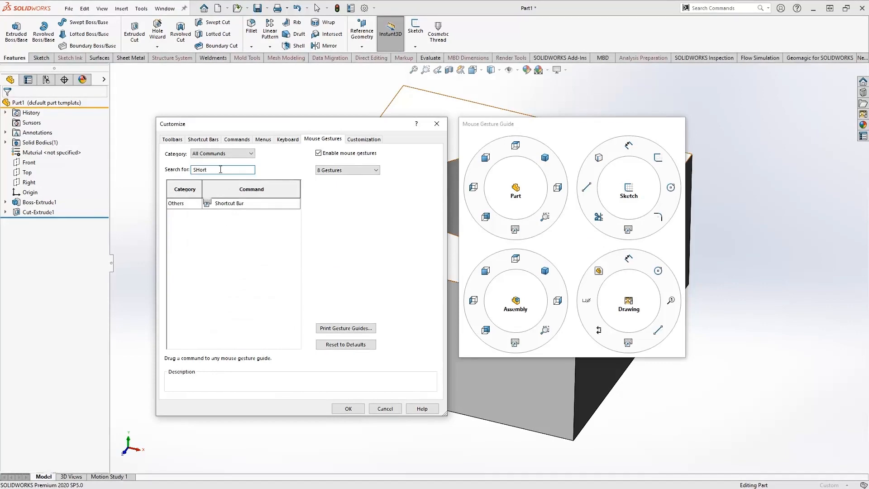
pyautogui.click(229, 203)
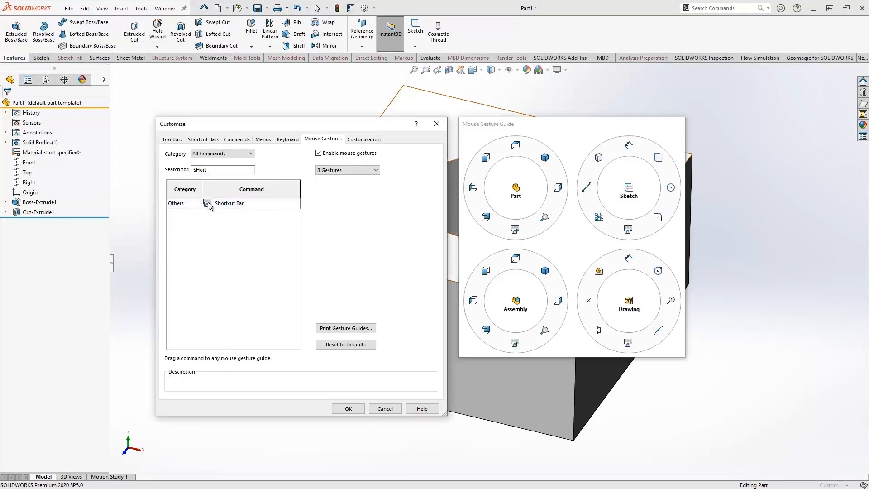
pyautogui.click(229, 203)
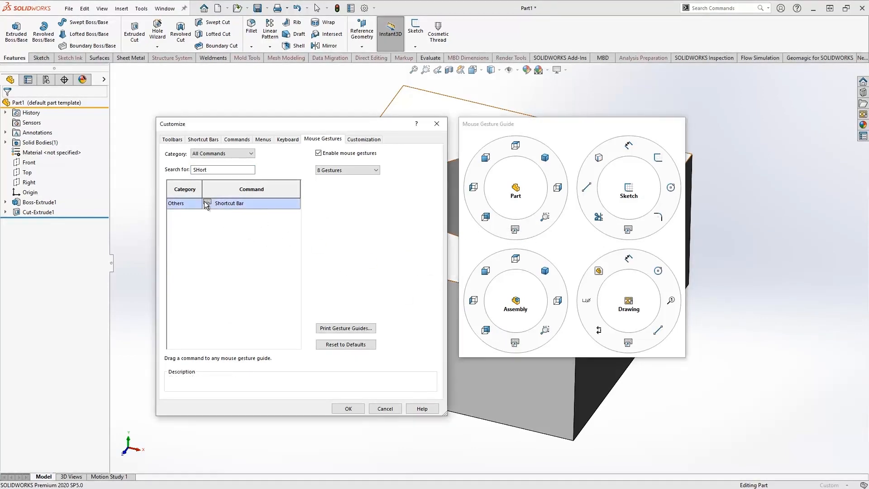
pyautogui.click(229, 202)
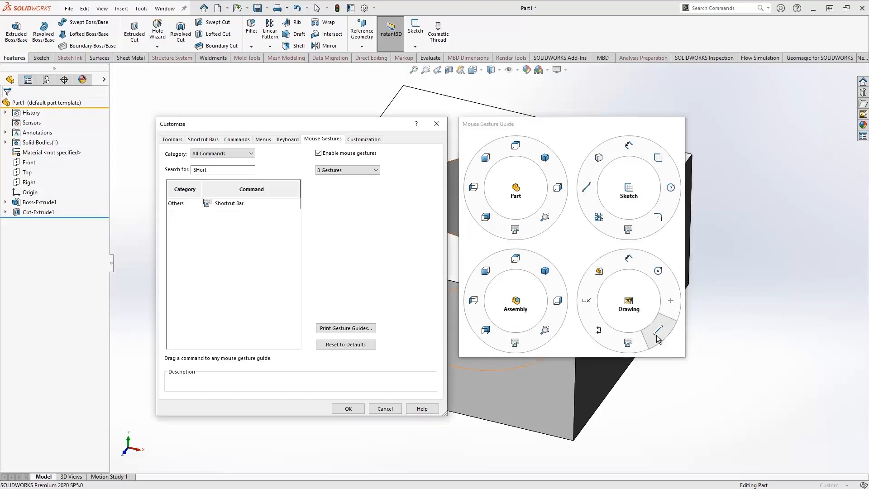
pyautogui.moveTo(369, 449)
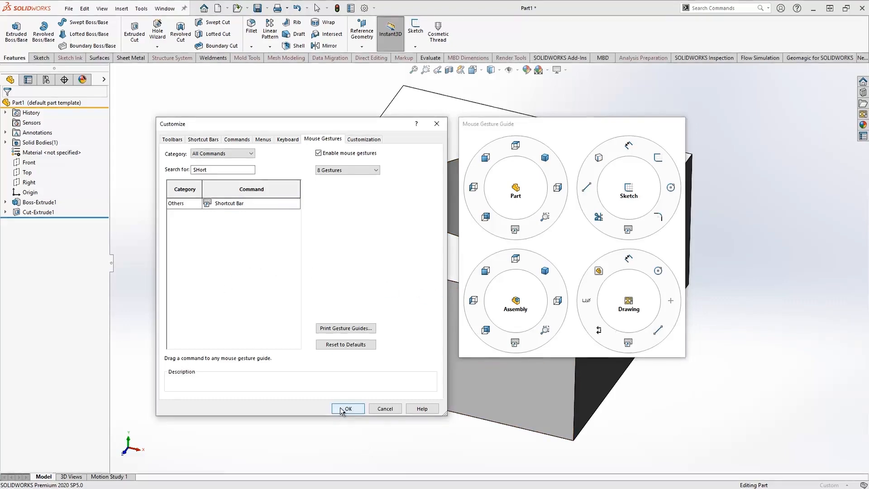
pyautogui.click(348, 408)
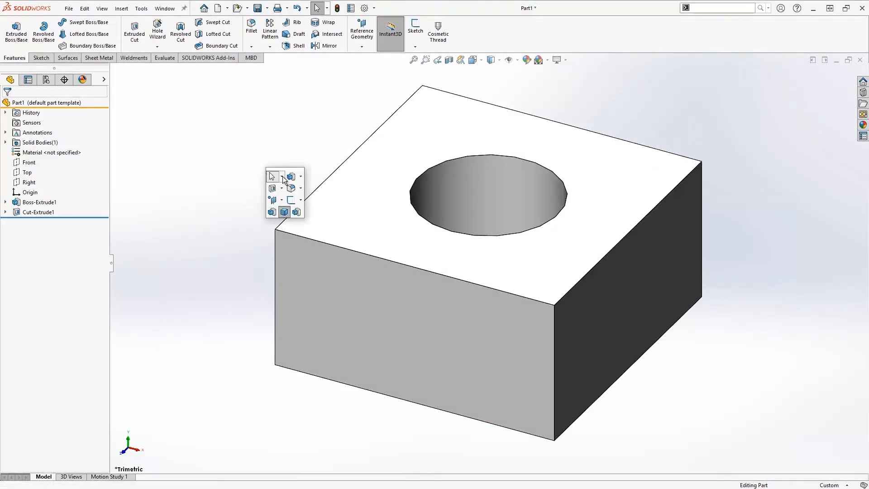
pyautogui.moveTo(273, 188)
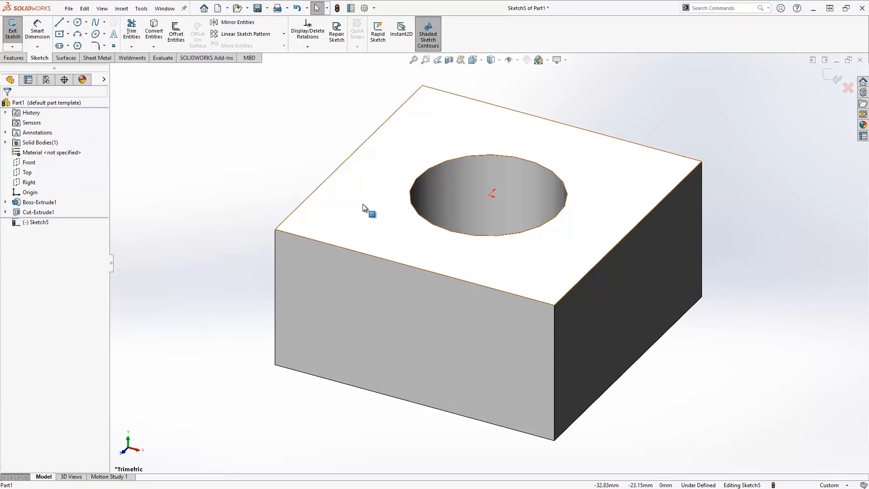
# Start a sketch on the top face and draw a small circle left of the hole.
pyautogui.click(360, 199)
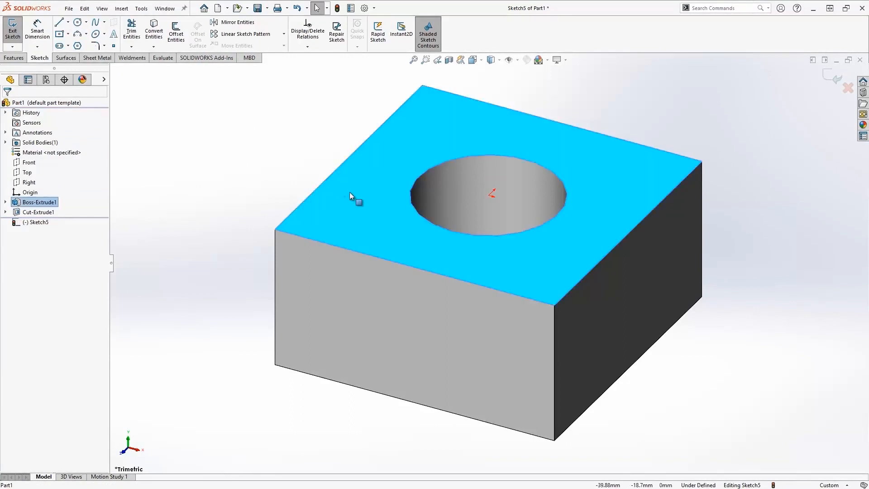
pyautogui.moveTo(295, 172)
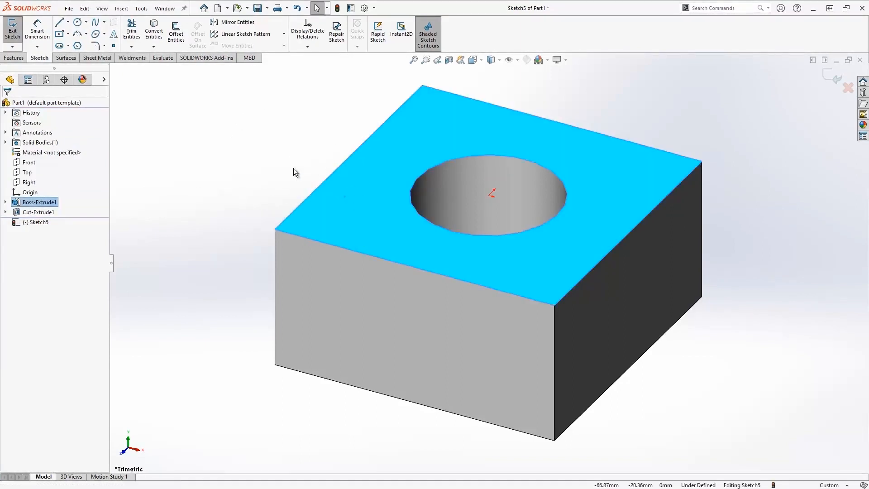
pyautogui.click(76, 21)
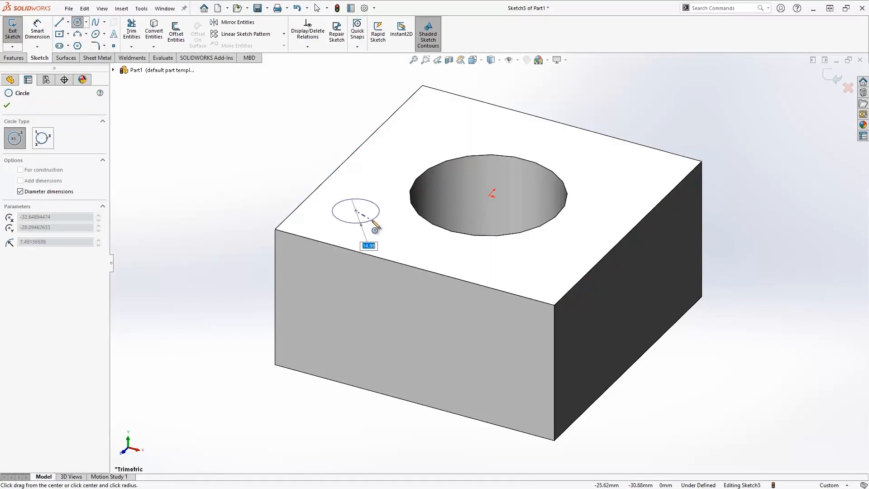